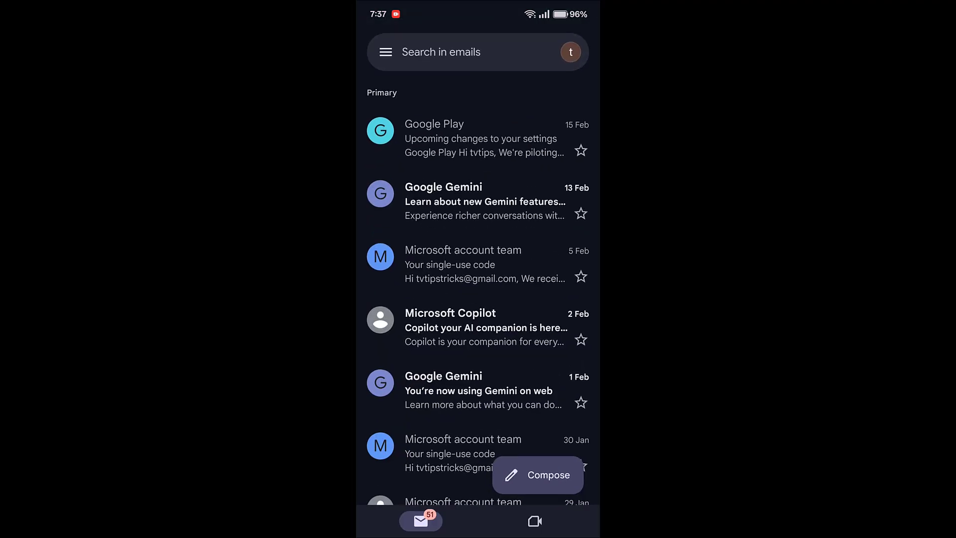
Switch the inbox view to the Promotions category
{"action": "left_click", "coordinate": [386, 52]}
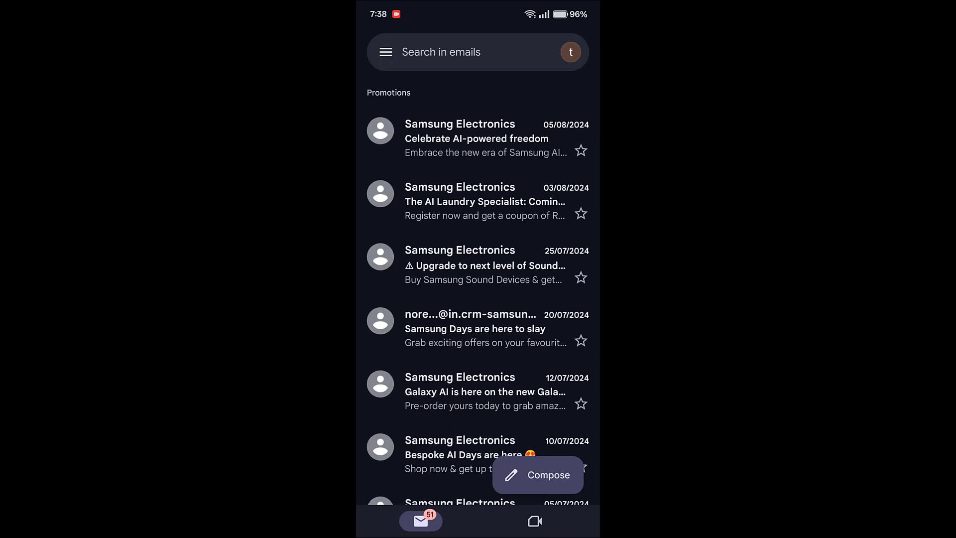
Select all 50 Samsung promotional emails and move them to the Bin
{"action": "left_click", "coordinate": [380, 130]}
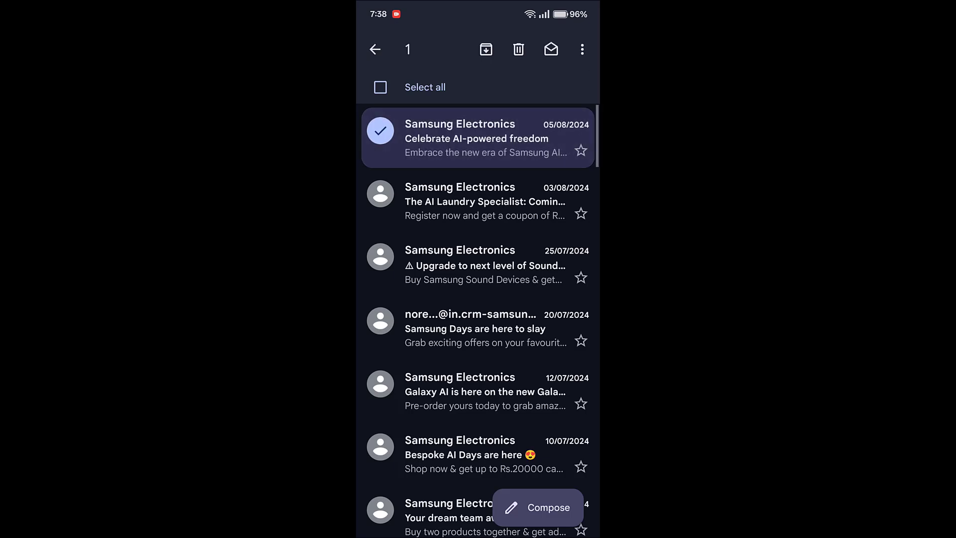
{"action": "left_click", "coordinate": [380, 87]}
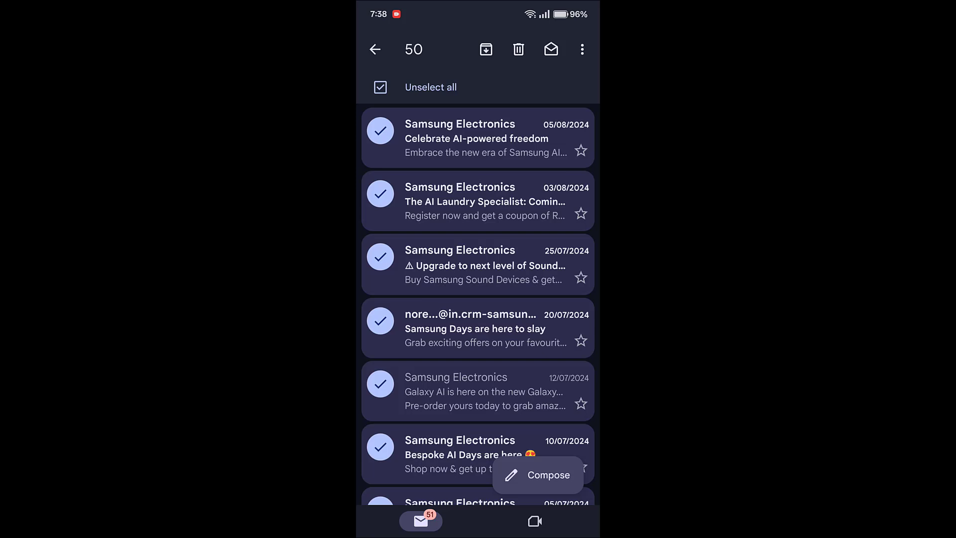
{"action": "scroll", "scroll_direction": "down", "scroll_amount": 3}
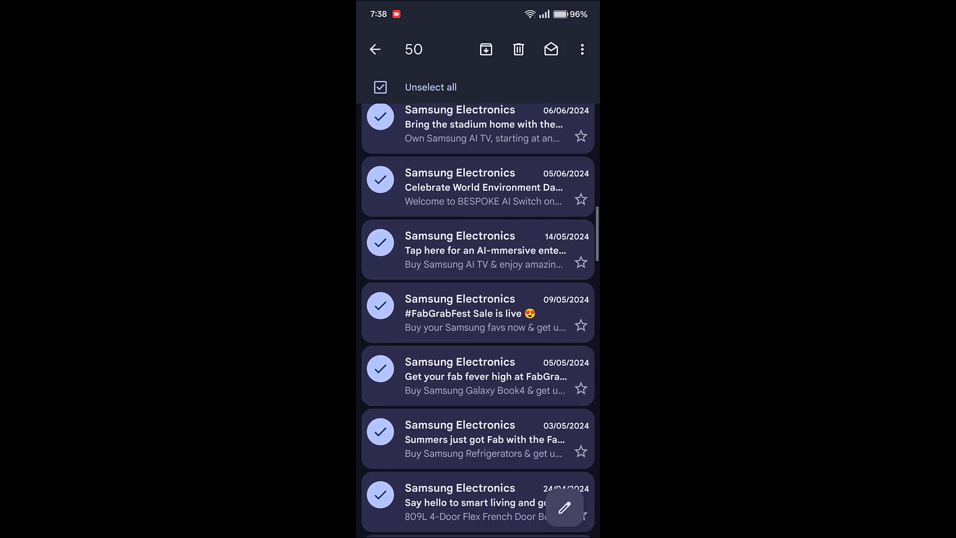
{"action": "scroll", "scroll_direction": "down", "scroll_amount": 3}
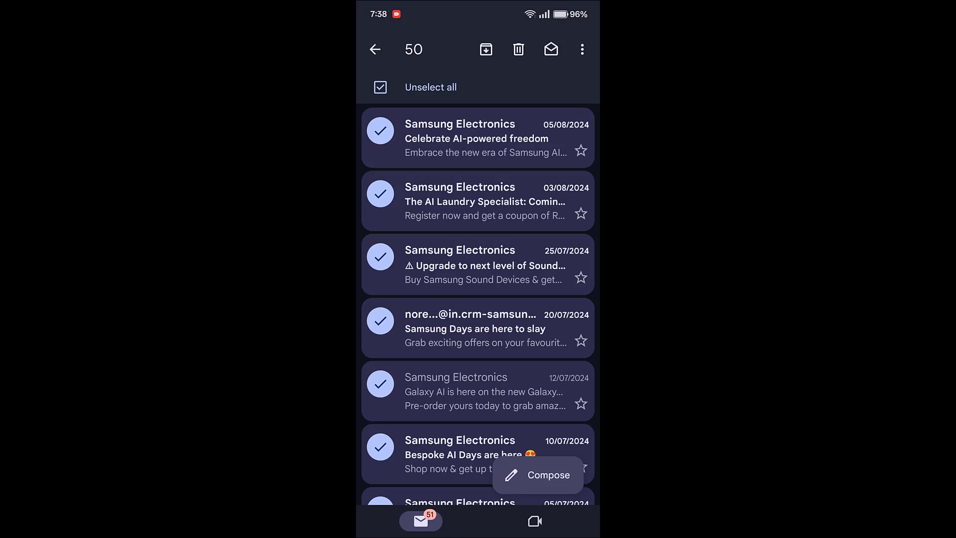
{"action": "left_click", "coordinate": [519, 50]}
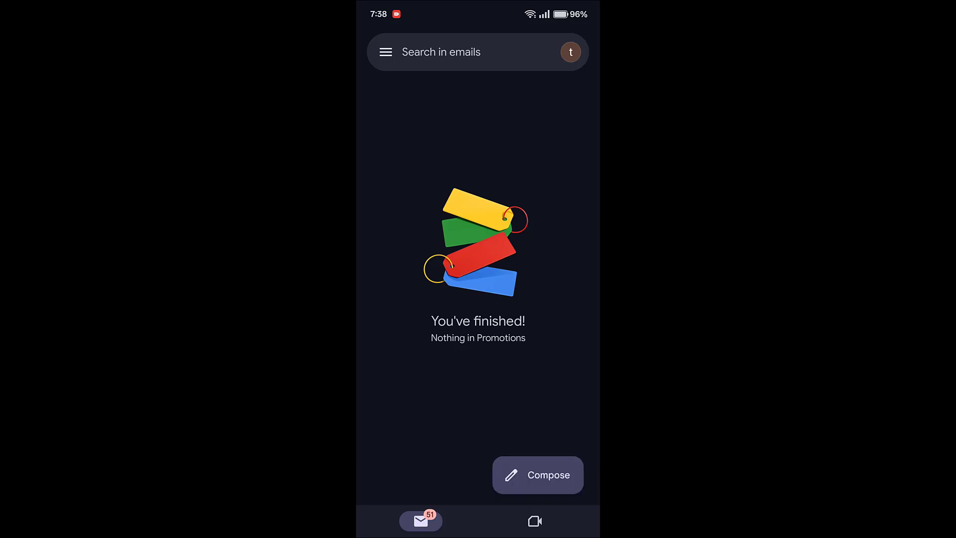
Open the Bin folder from the navigation drawer to view deleted emails
{"action": "left_click", "coordinate": [386, 52]}
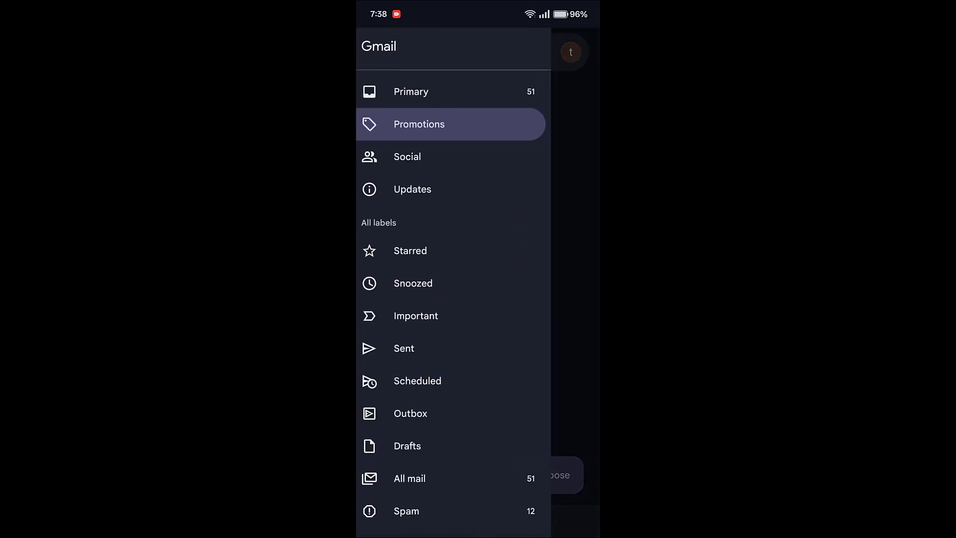
{"action": "scroll", "scroll_direction": "down", "scroll_amount": 3}
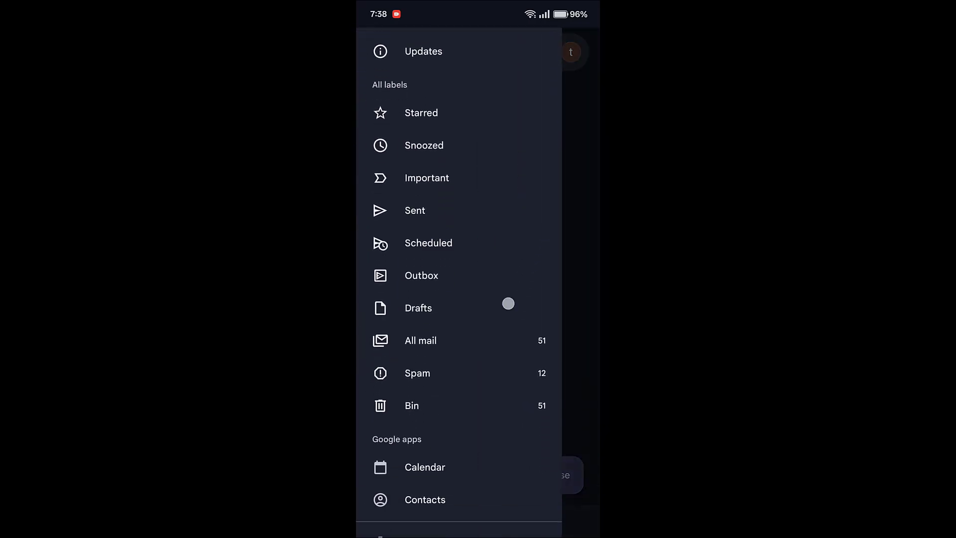
{"action": "left_click", "coordinate": [411, 405]}
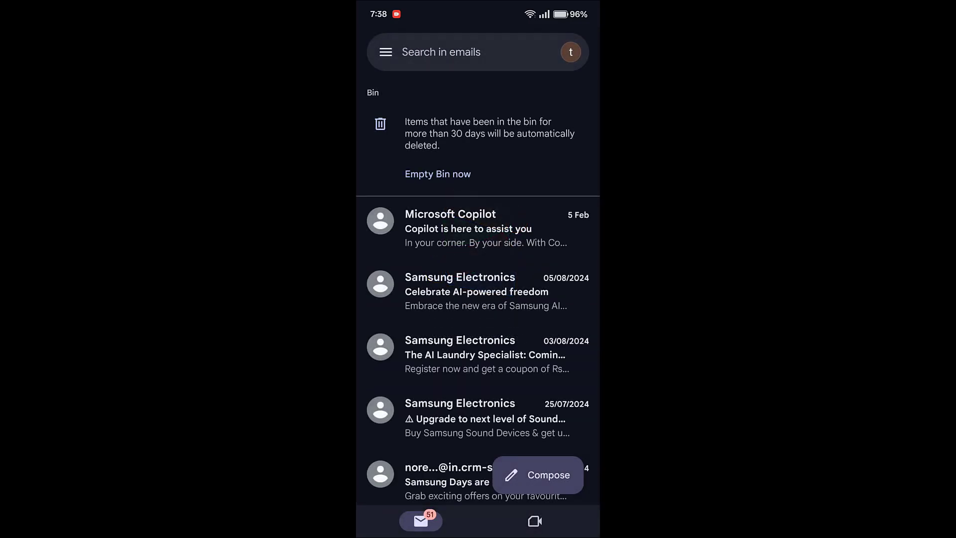
{"action": "scroll", "scroll_direction": "down", "scroll_amount": 3}
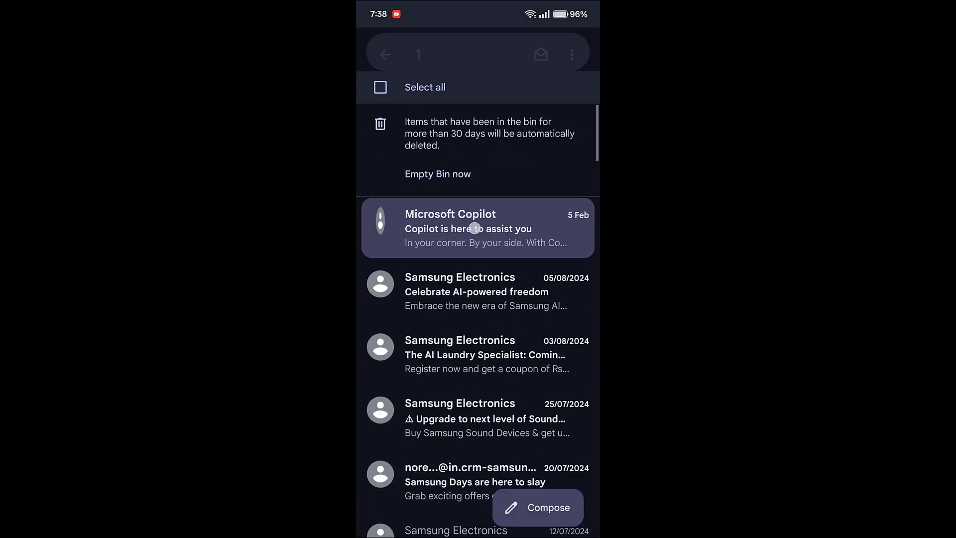
Select all Bin emails and permanently delete the 51 conversations
{"action": "left_click", "coordinate": [380, 220]}
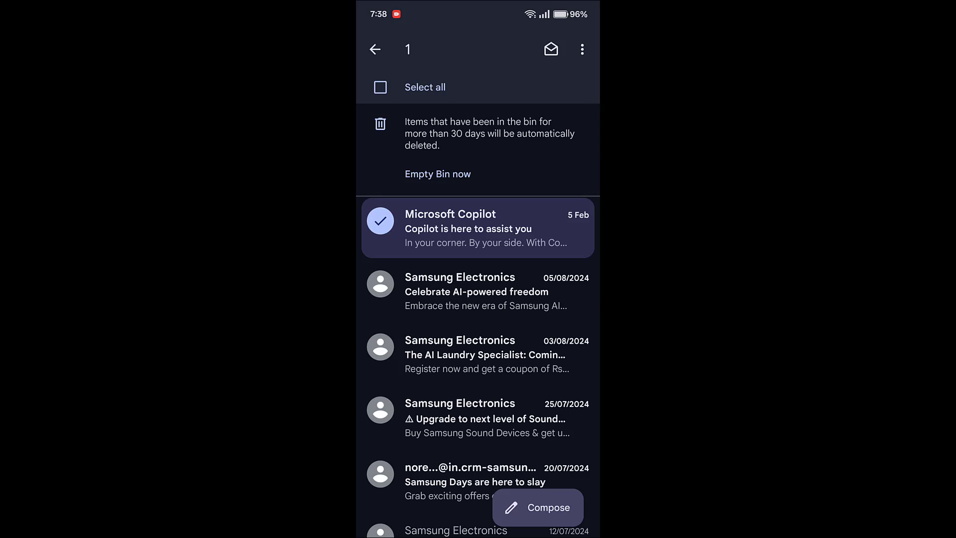
{"action": "left_click", "coordinate": [380, 87]}
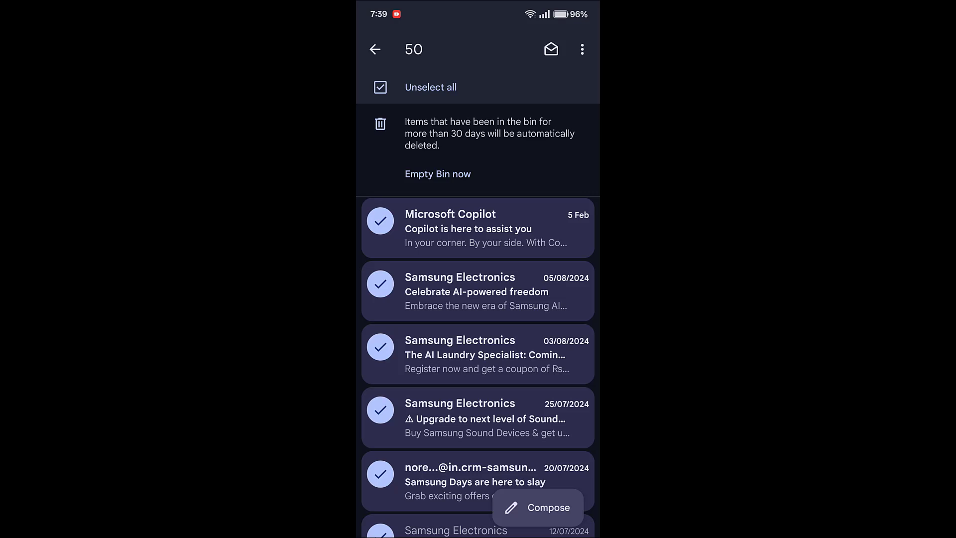
{"action": "left_click", "coordinate": [437, 174]}
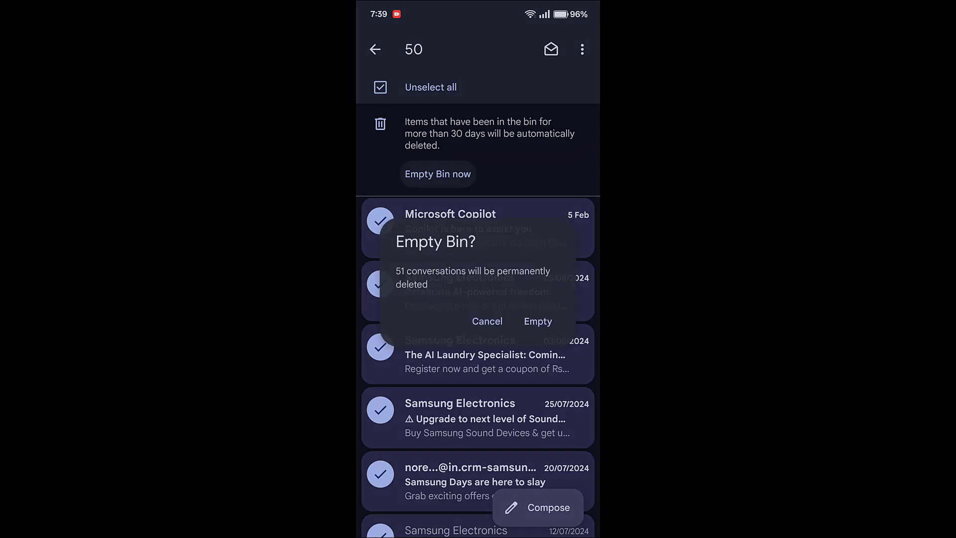
{"action": "left_click", "coordinate": [538, 322]}
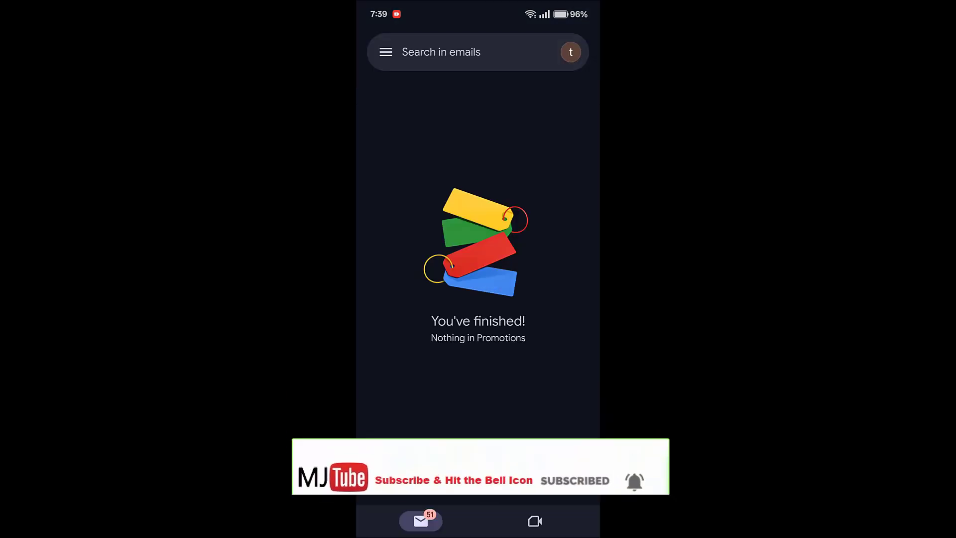
{"action": "left_click", "coordinate": [386, 52]}
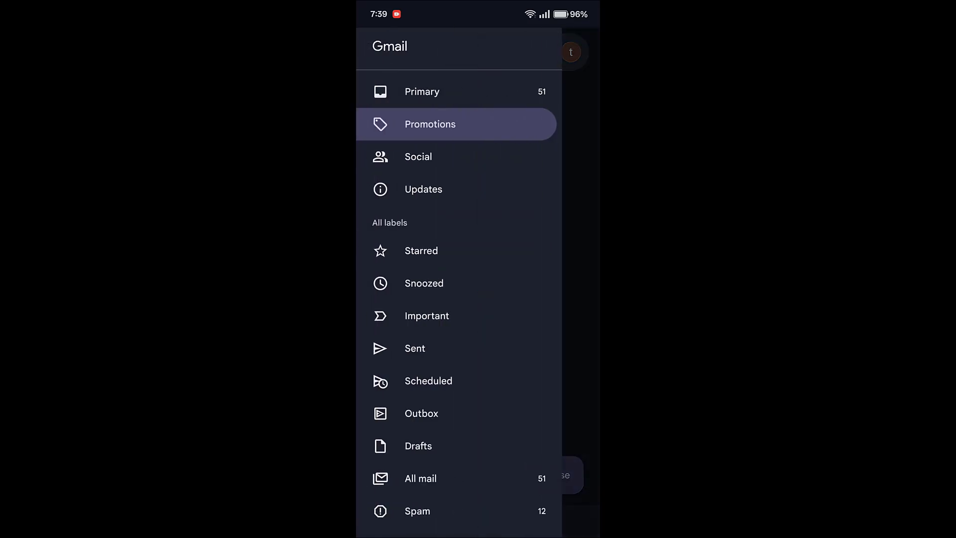
{"action": "left_click", "coordinate": [430, 124]}
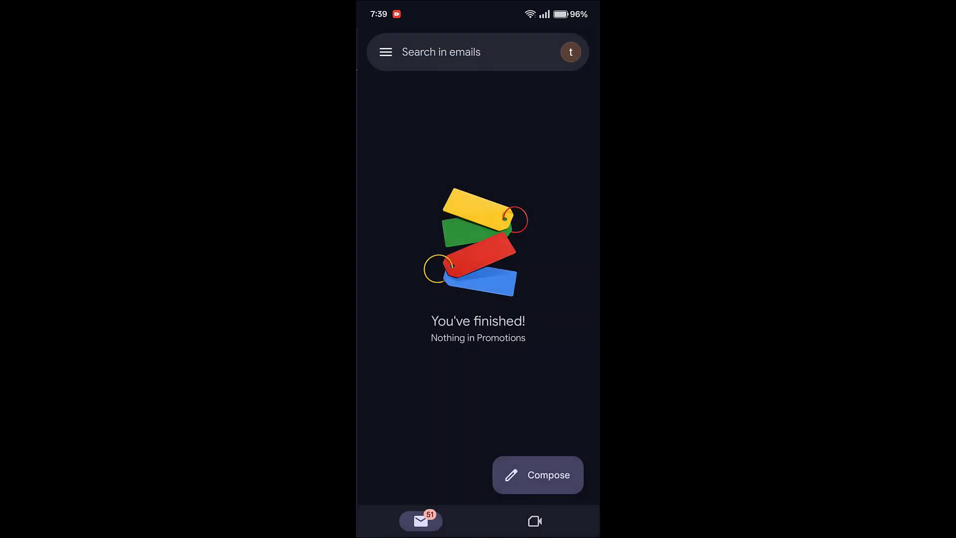